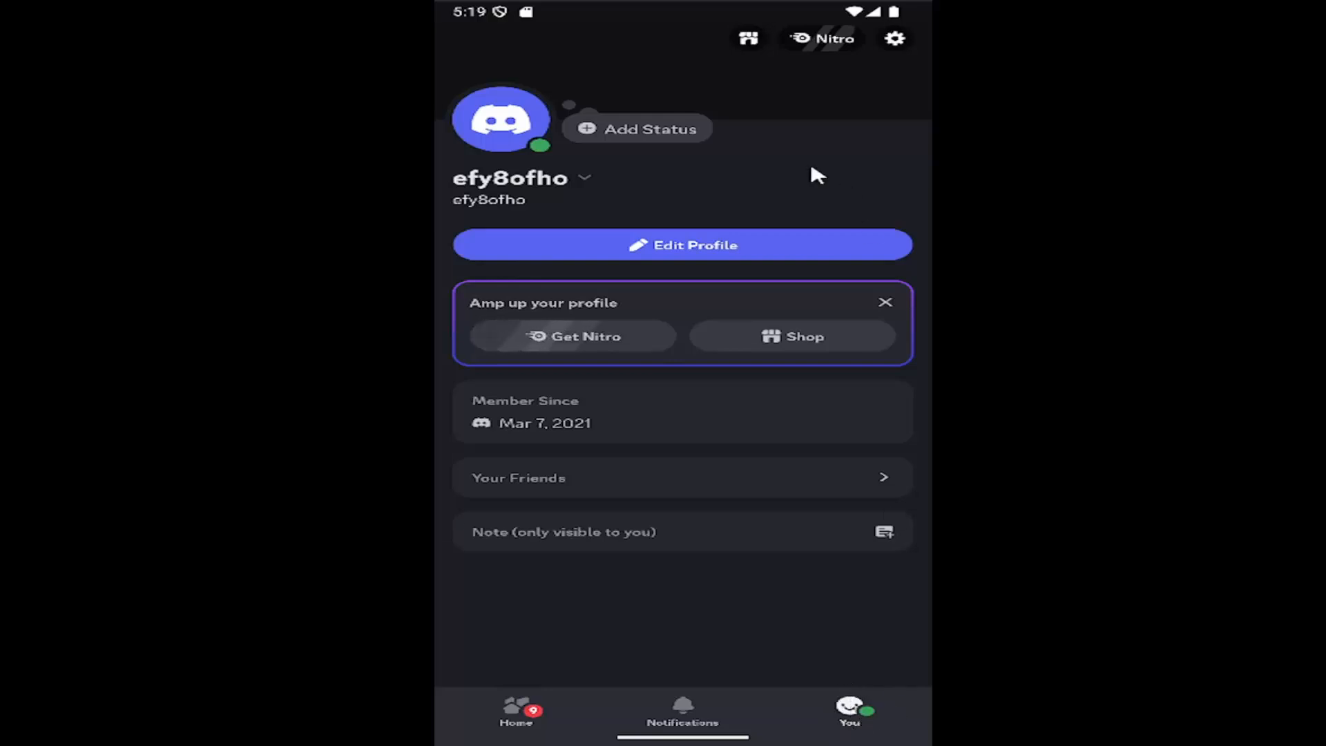
{"action": "mouse_move", "coordinate": [894, 66]}
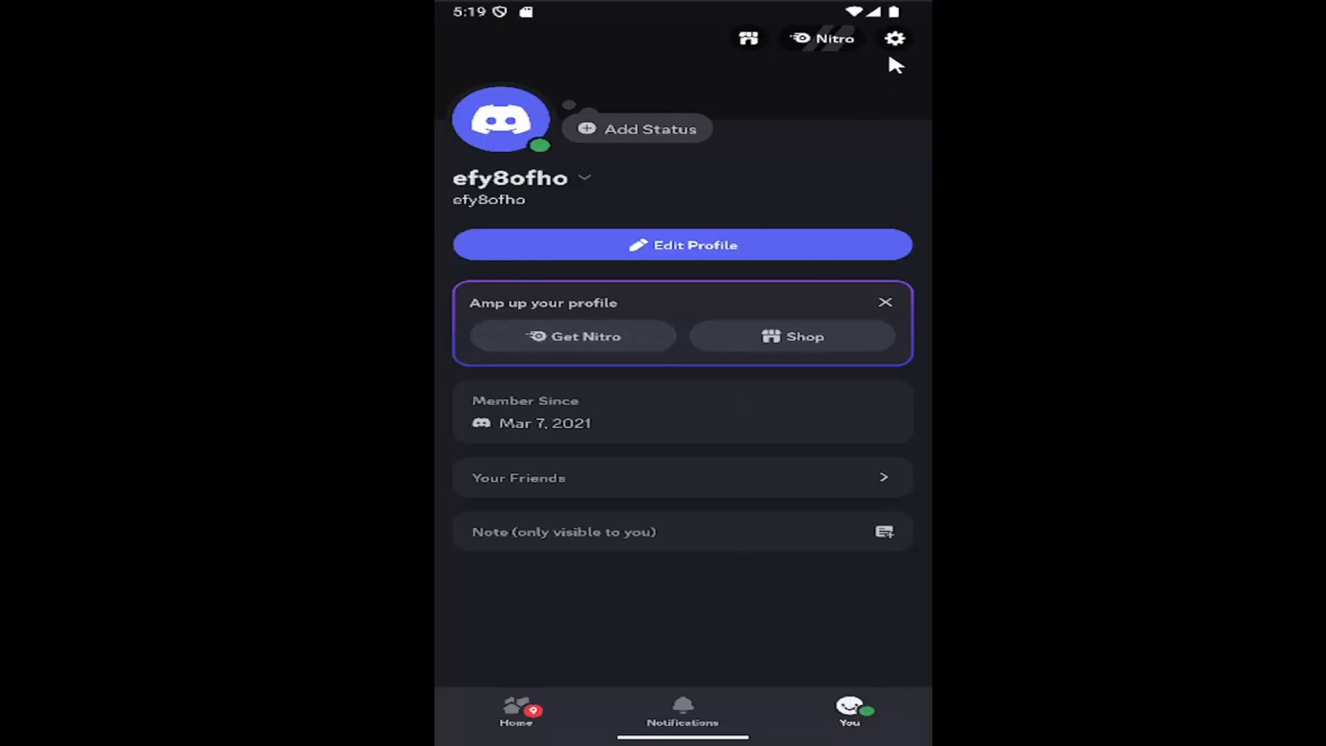
Open Discord Settings with the gear icon on the You tab.
{"action": "left_click", "coordinate": [894, 38]}
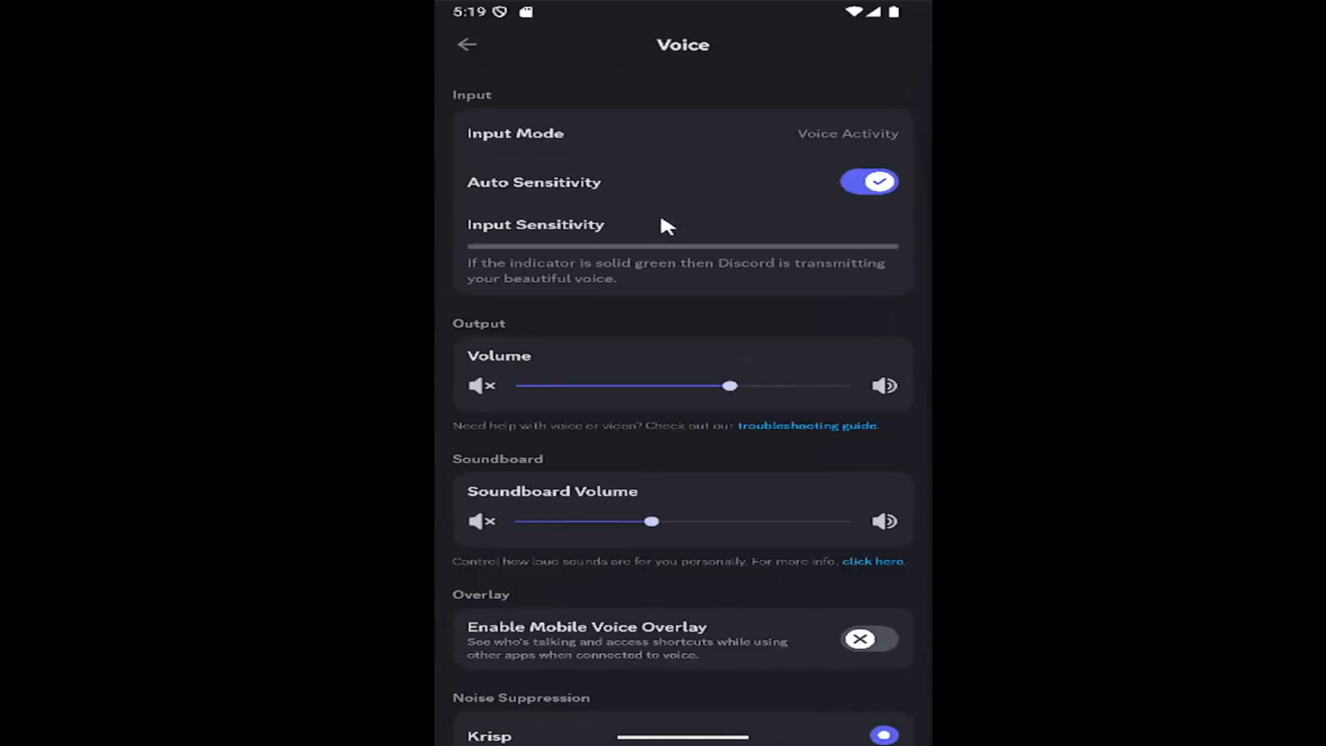
Scroll the Voice settings down to noise suppression and voice processing options.
{"action": "scroll", "scroll_direction": "down", "scroll_amount": 3}
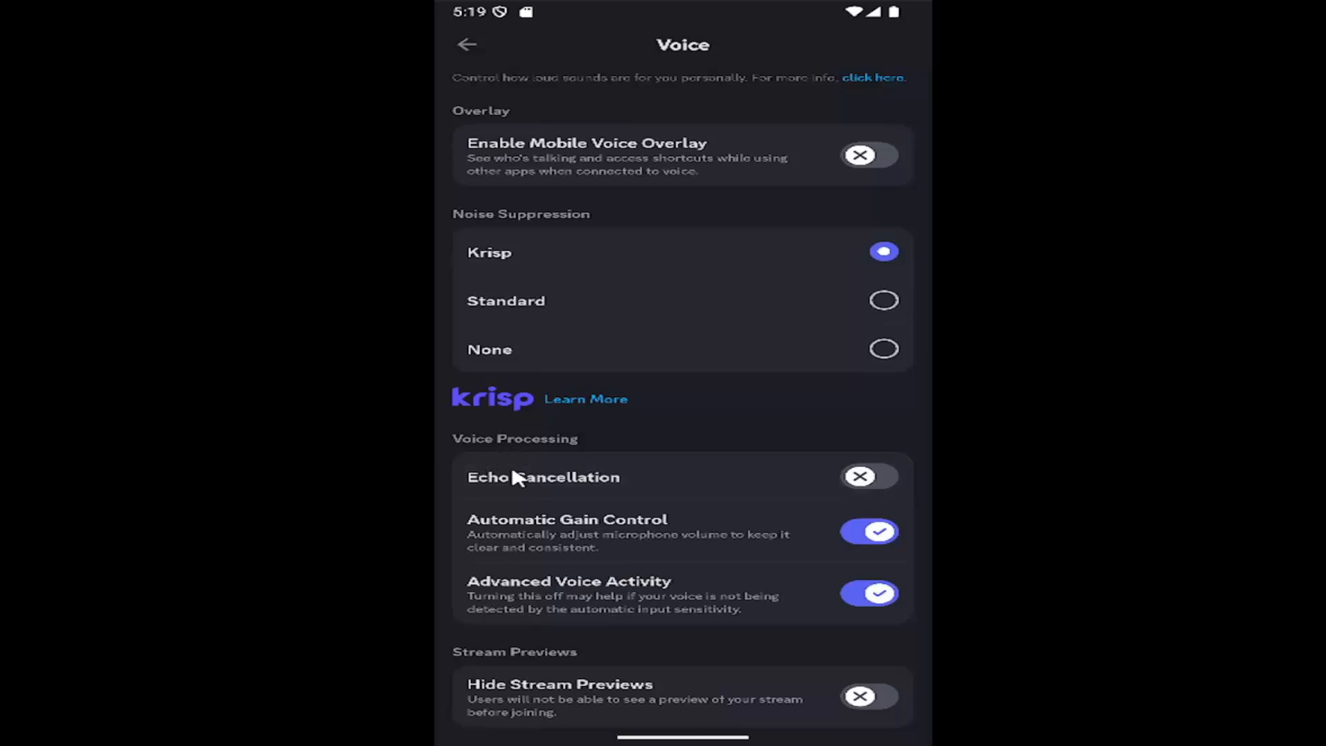
{"action": "mouse_move", "coordinate": [498, 534]}
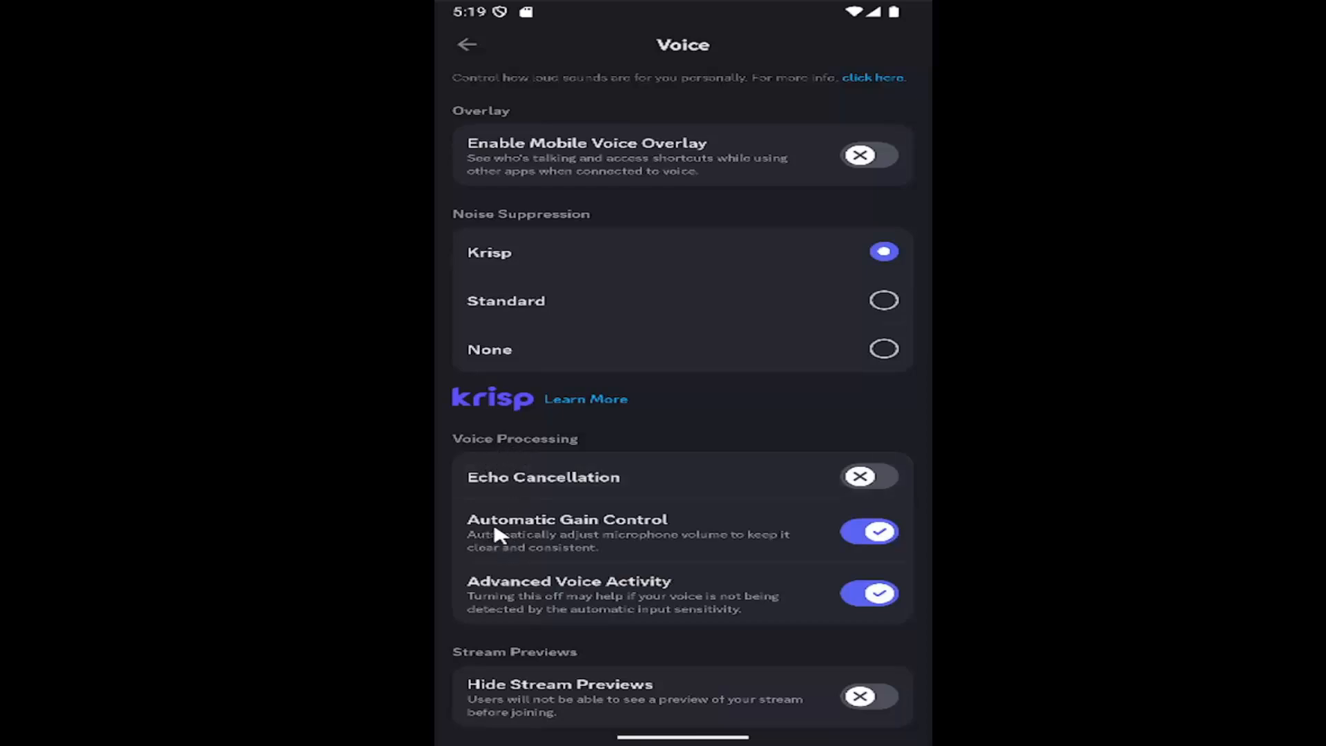
{"action": "mouse_move", "coordinate": [588, 564]}
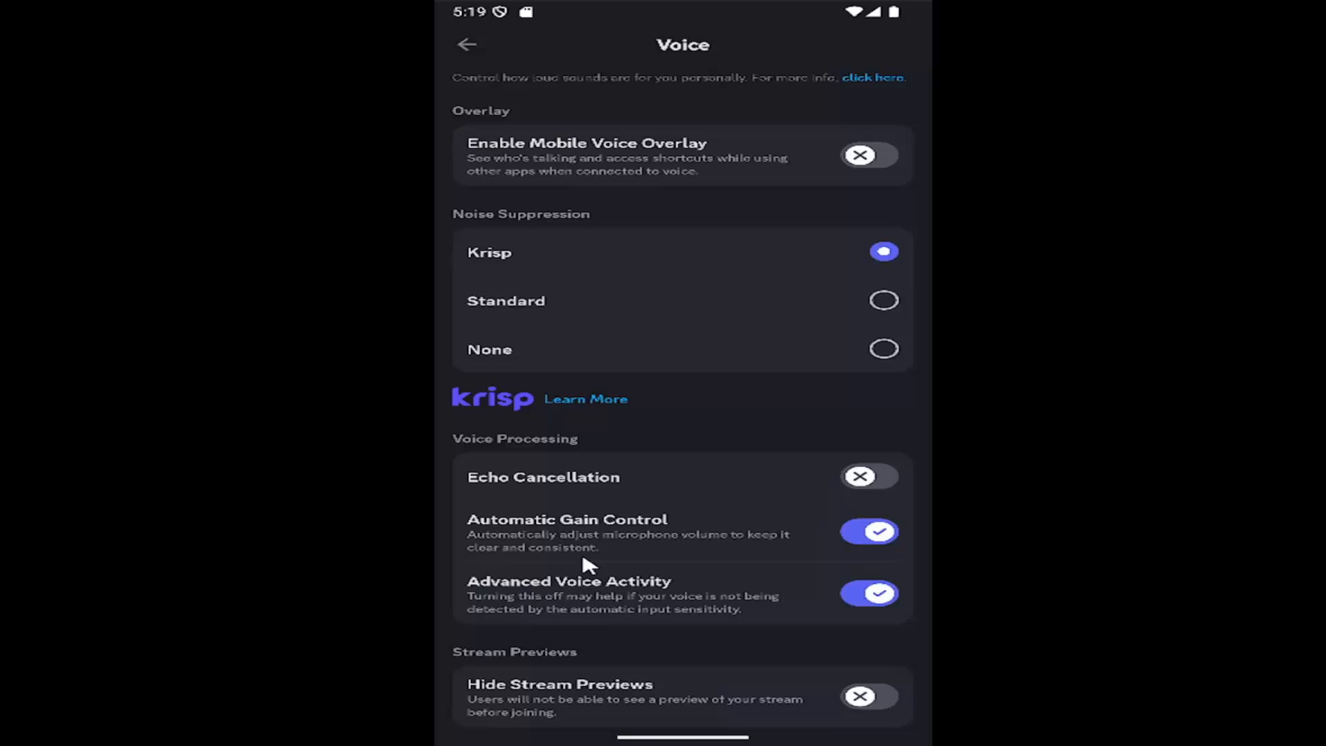
{"action": "mouse_move", "coordinate": [562, 565]}
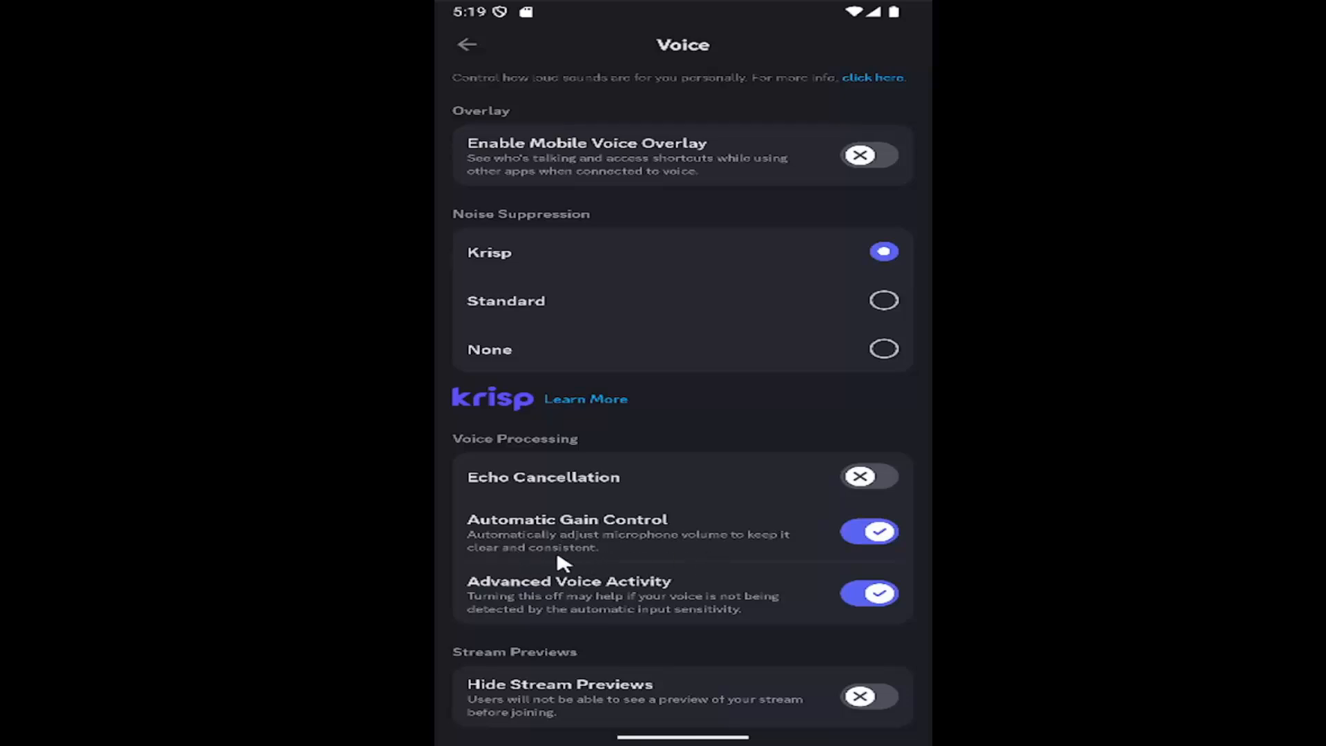
Toggle Automatic Gain Control twice, returning it to its original state.
{"action": "left_click", "coordinate": [869, 531]}
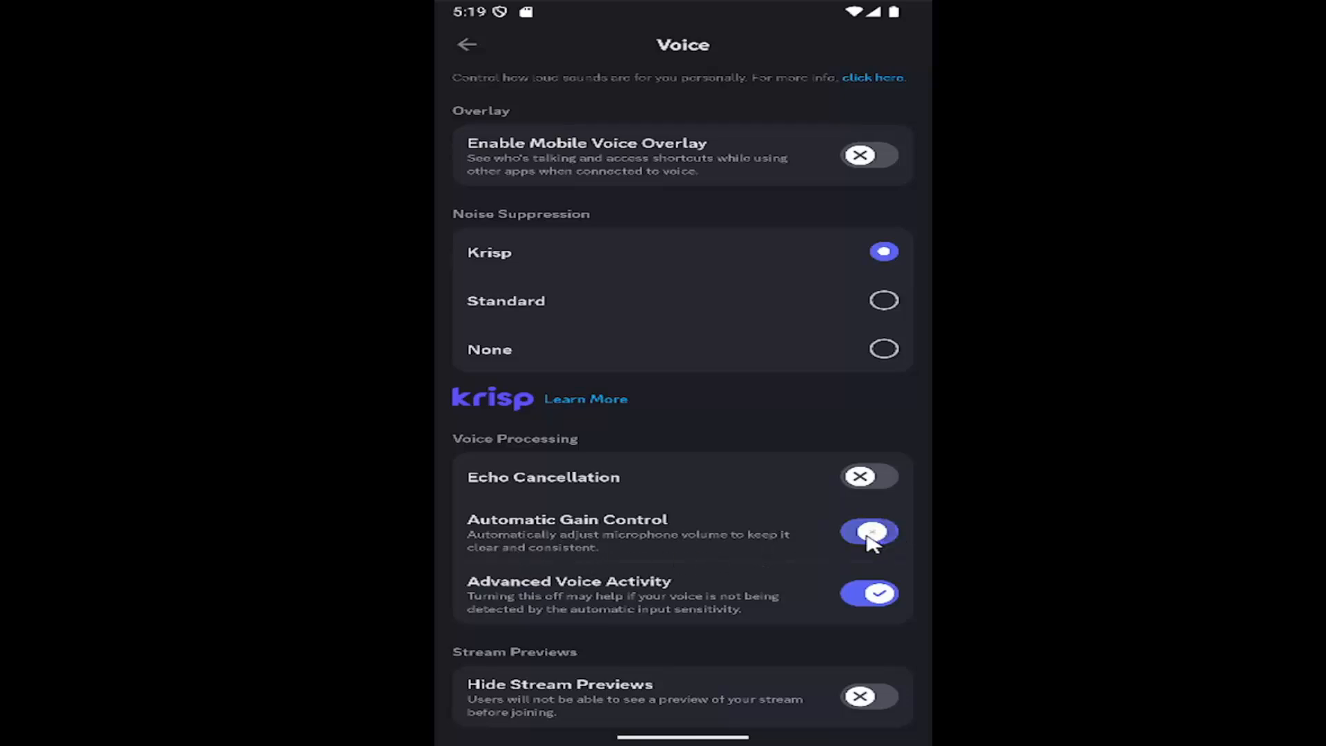
{"action": "left_click", "coordinate": [869, 531]}
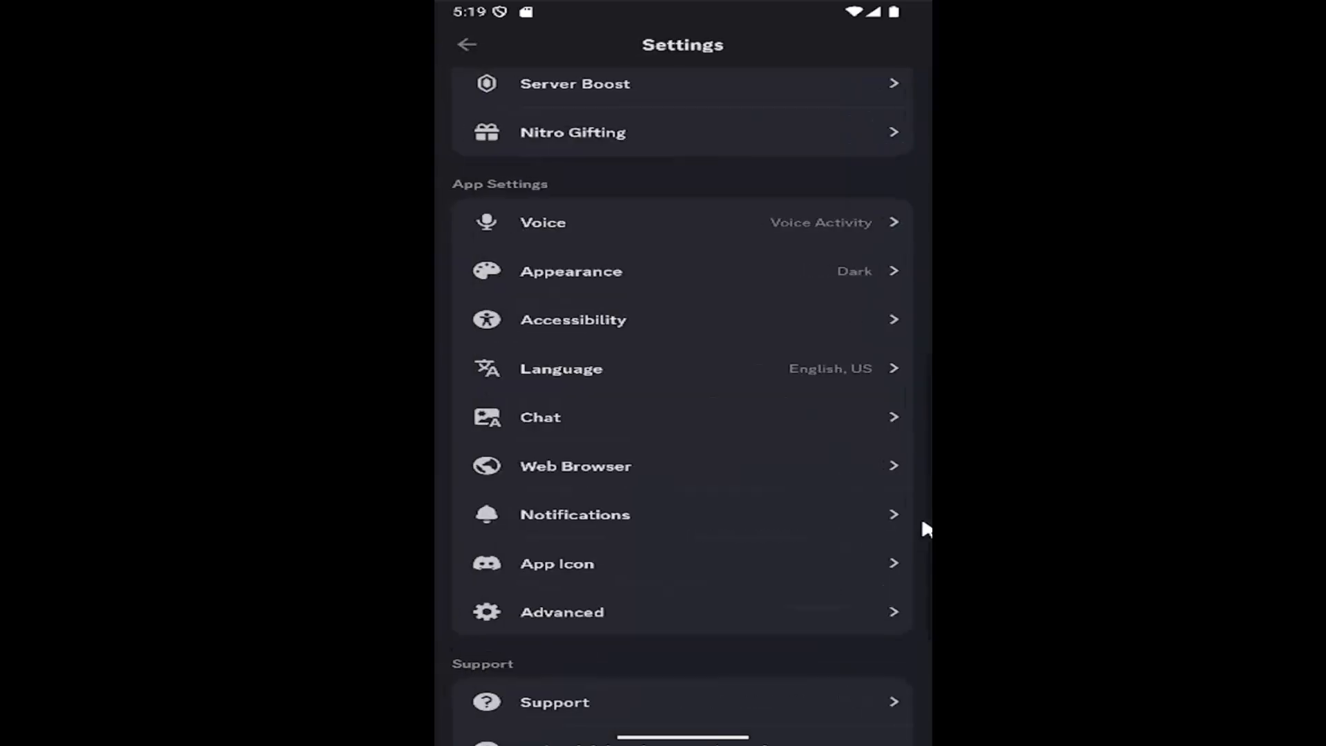
Exit Settings back to the user's profile page.
{"action": "left_click", "coordinate": [848, 711]}
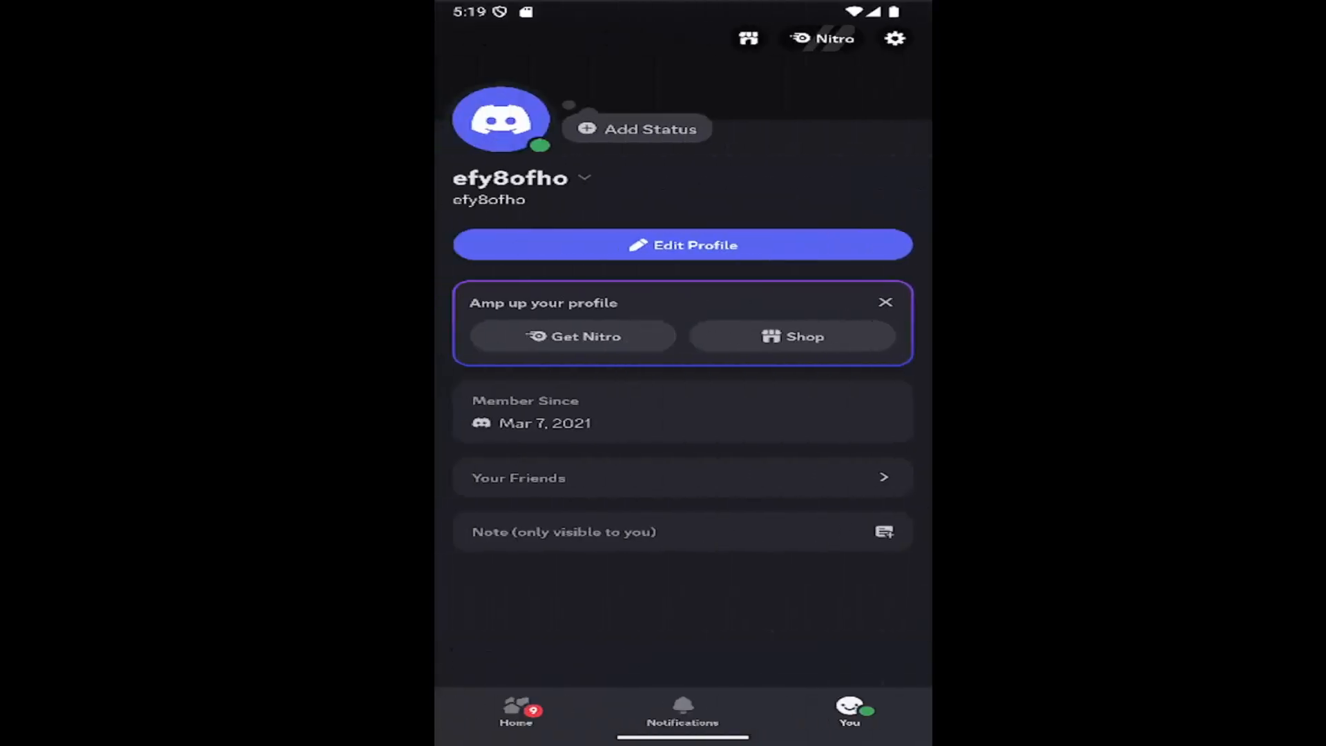